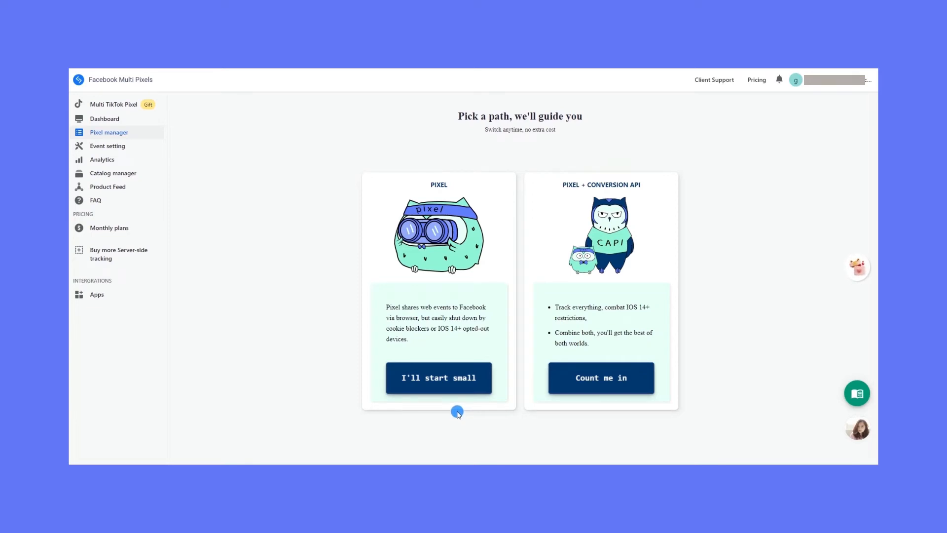
{"action": "mouse_move", "coordinate": [473, 408]}
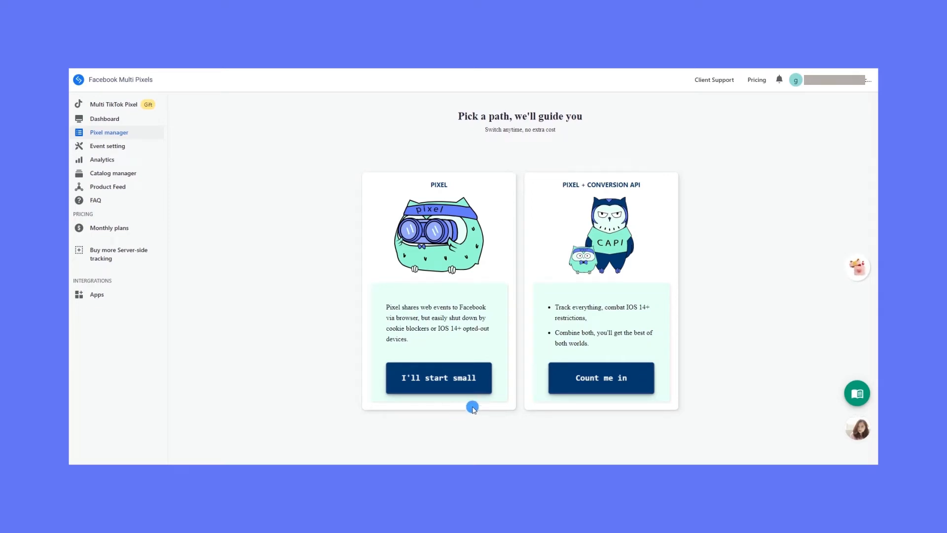
{"action": "mouse_move", "coordinate": [622, 335]}
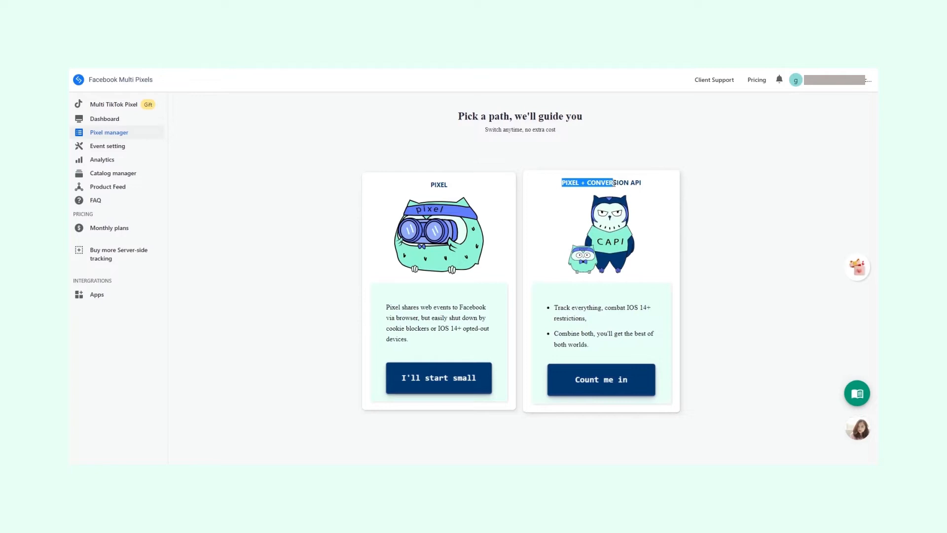
Step: Choose the Pixel + Conversion API path so the Add Facebook Pixel form appears
{"action": "left_click", "coordinate": [601, 378]}
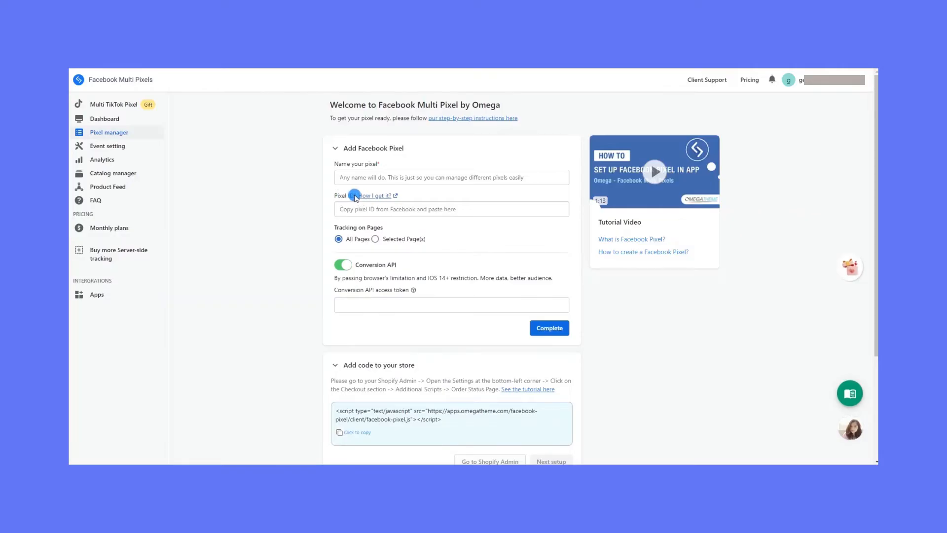
{"action": "left_click", "coordinate": [450, 209]}
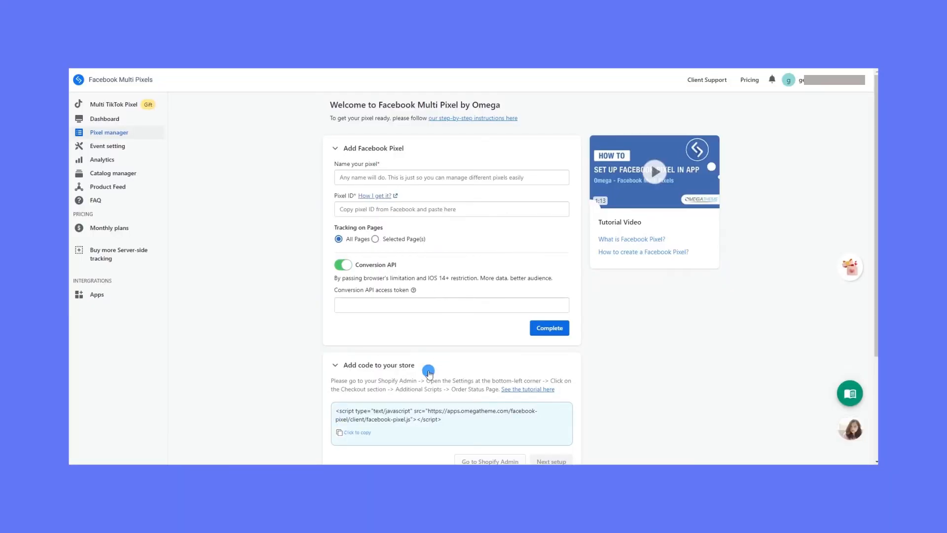
{"action": "scroll", "scroll_direction": "down", "scroll_amount": 3}
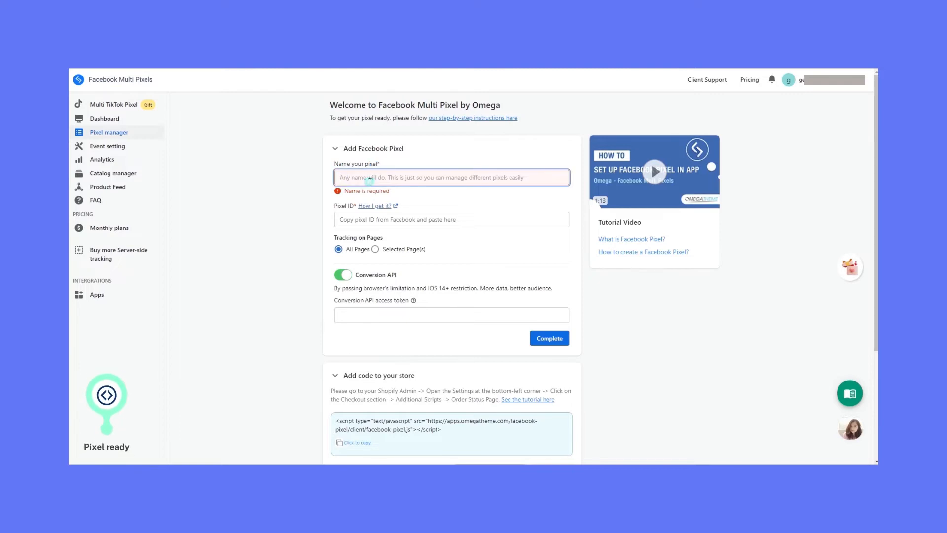
Step: Enter 'Two Owls main pixel' as the pixel name and look up where the Pixel ID comes from
{"action": "type", "text": "Two O"}
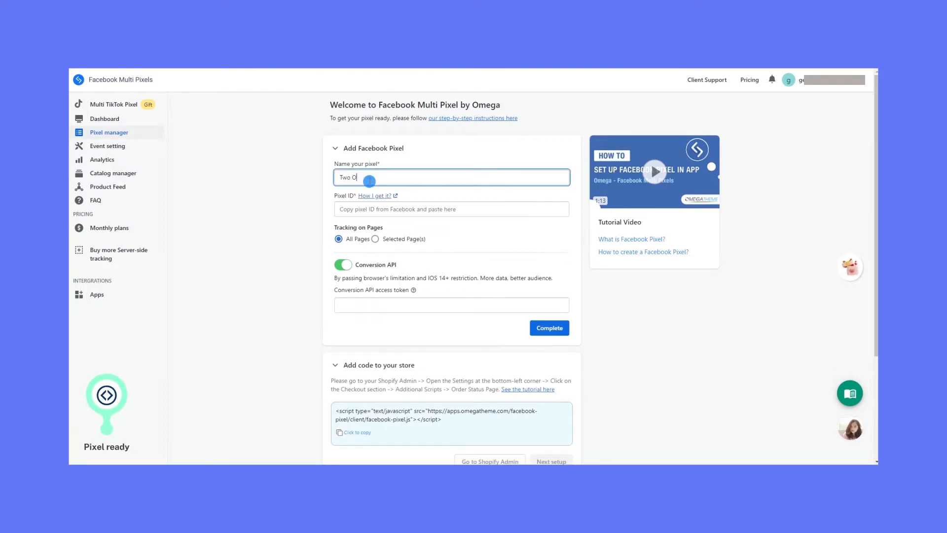
{"action": "type", "text": "Owls main pixel"}
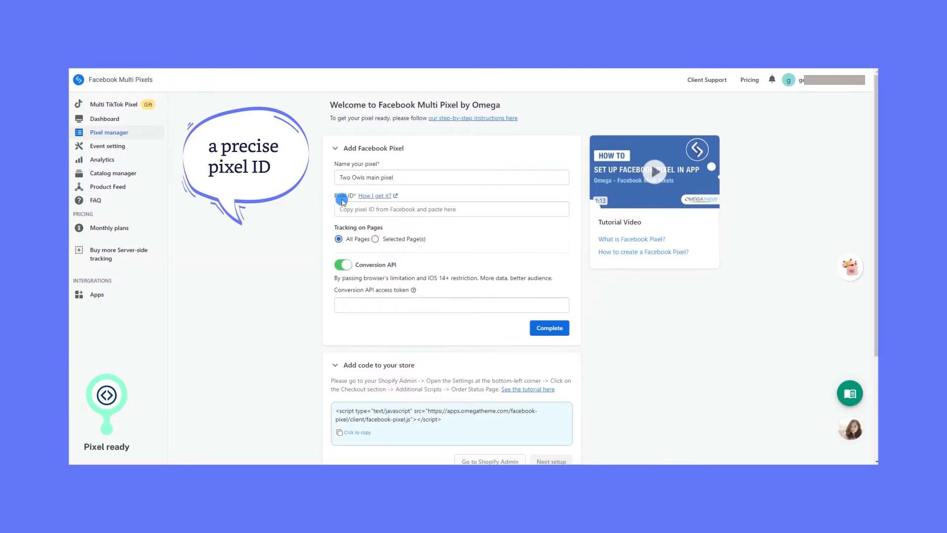
{"action": "left_click", "coordinate": [451, 209]}
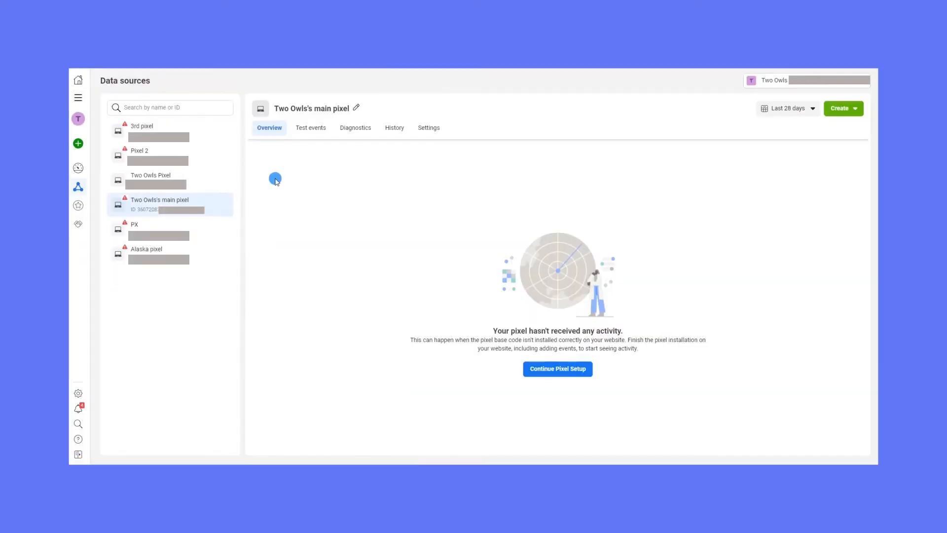
{"action": "mouse_move", "coordinate": [798, 182]}
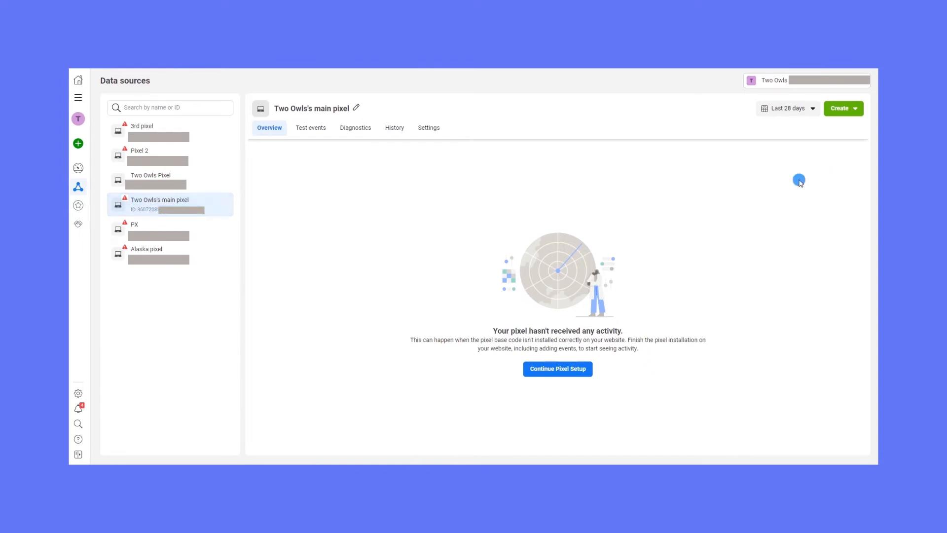
{"action": "mouse_move", "coordinate": [193, 214]}
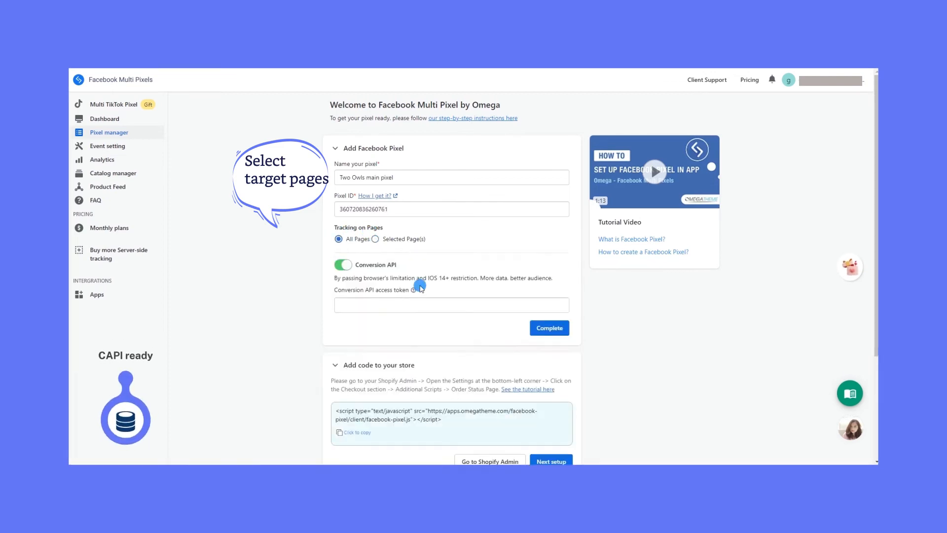
Step: Activate the Conversion API access token field after the pixel ID is filled in
{"action": "double_click", "coordinate": [375, 264]}
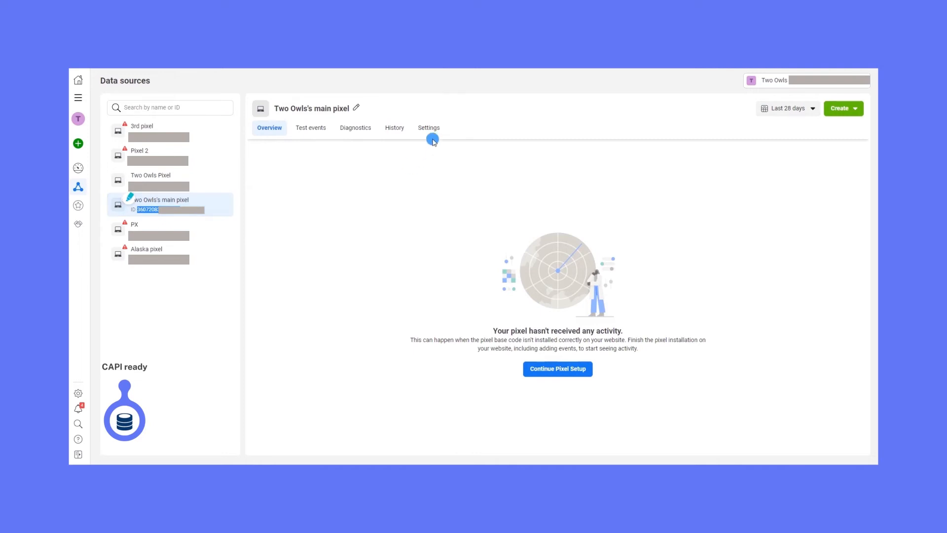
Step: In the pixel's Settings, generate a Conversions API access token via manual setup
{"action": "left_click", "coordinate": [429, 127]}
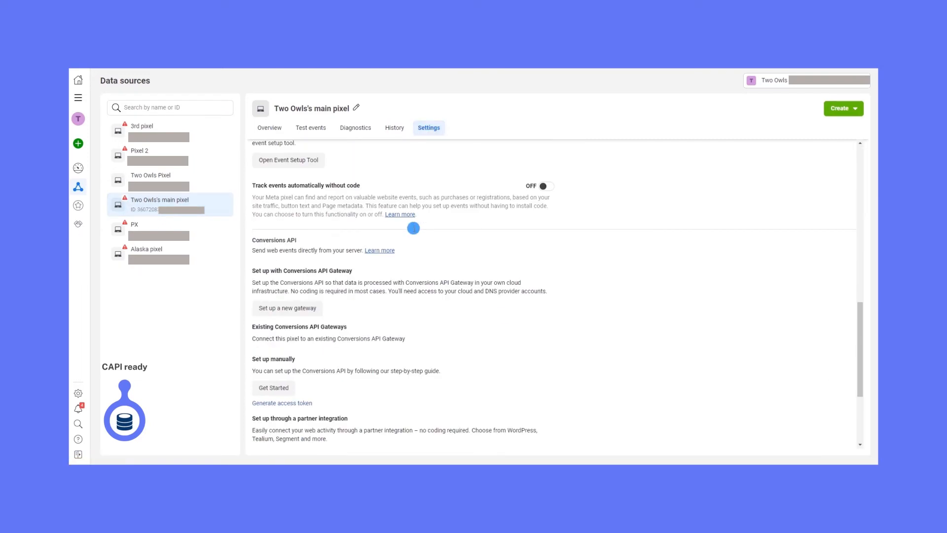
{"action": "scroll", "scroll_direction": "down", "scroll_amount": 3}
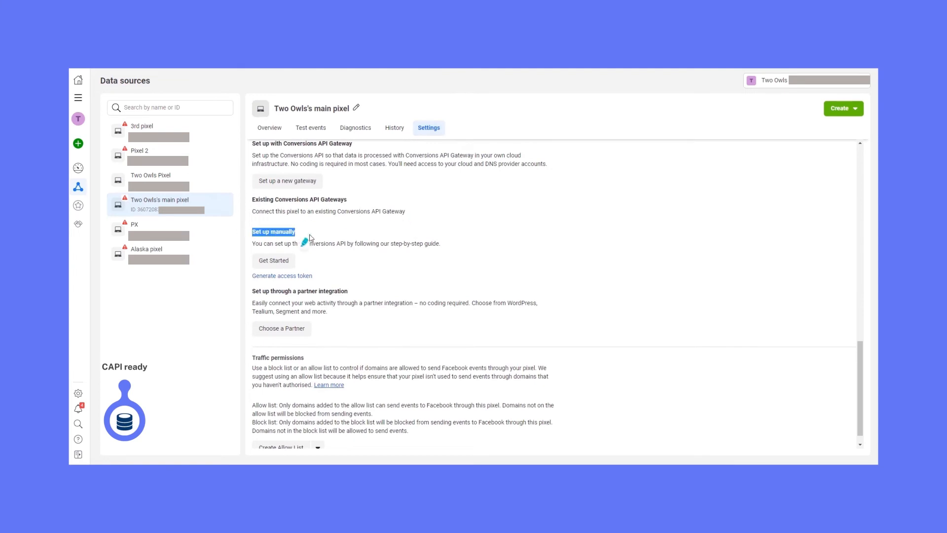
{"action": "left_click", "coordinate": [273, 261]}
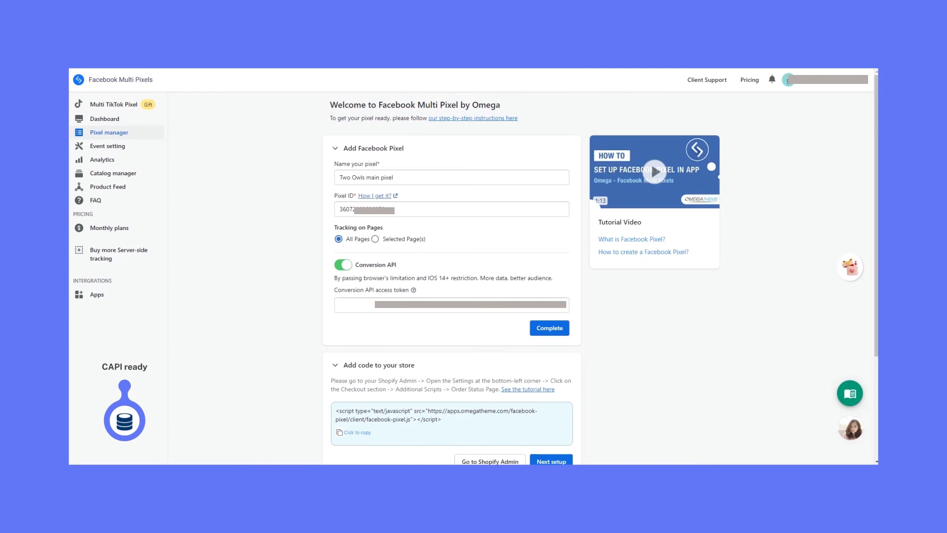
Step: Complete the pixel with its access token and copy the store tracking script
{"action": "left_click", "coordinate": [549, 327]}
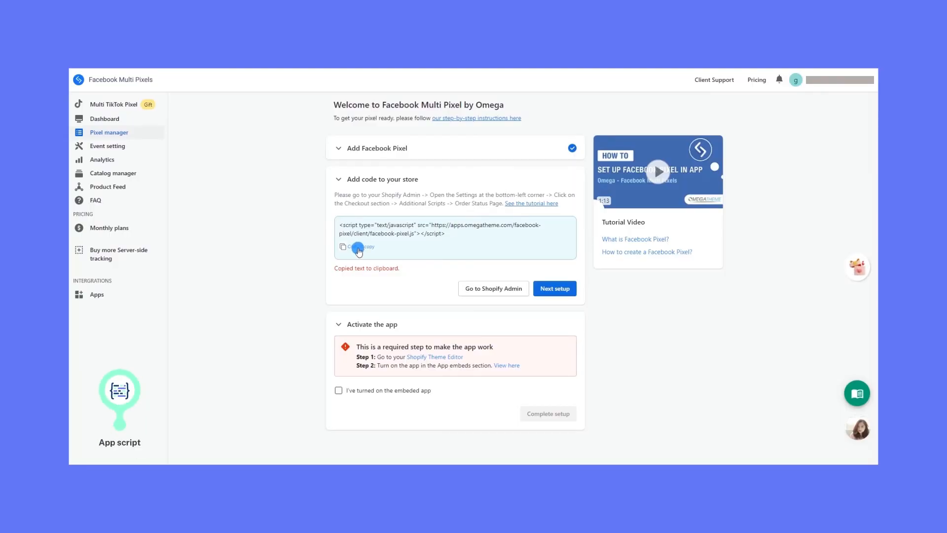
{"action": "left_click", "coordinate": [492, 288]}
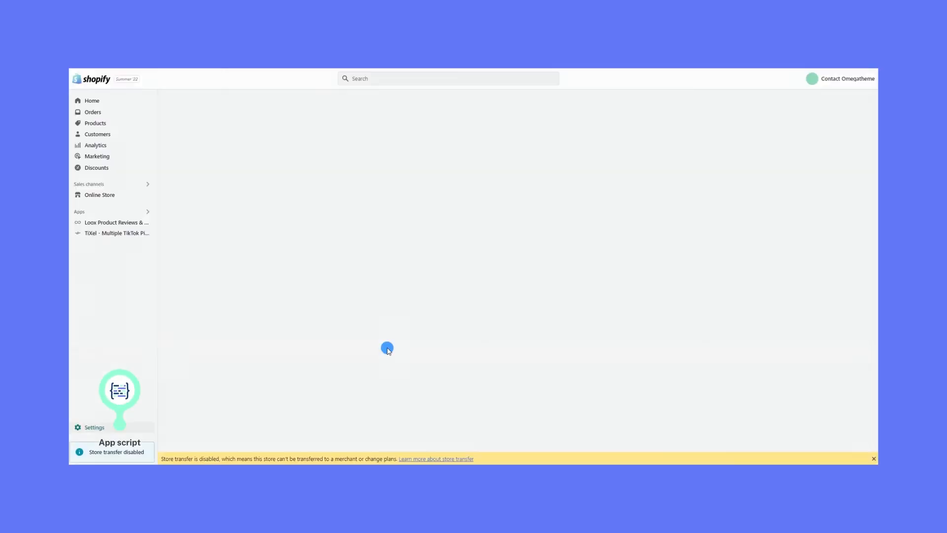
Step: Paste the Omega facebook-pixel script into the Order status page's Additional scripts in Checkout settings
{"action": "left_click", "coordinate": [95, 427]}
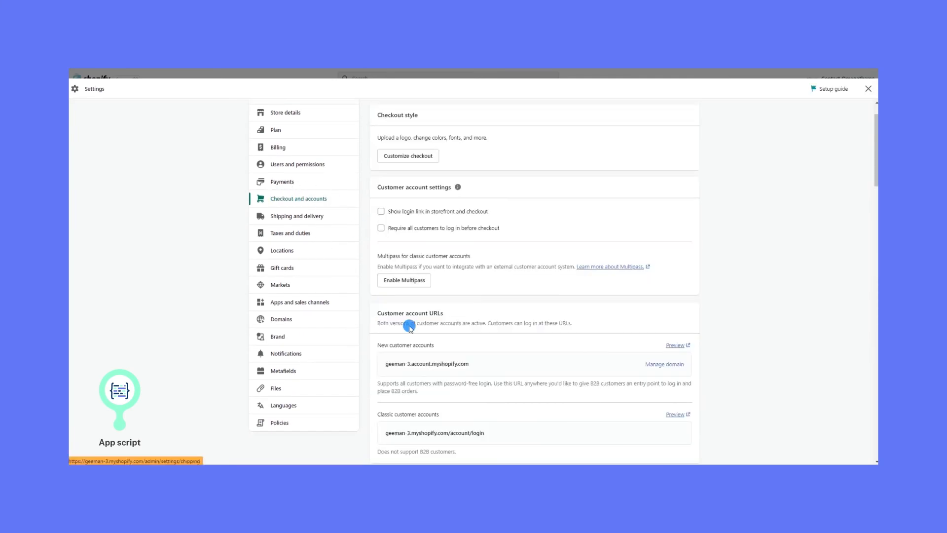
{"action": "scroll", "scroll_direction": "down", "scroll_amount": 3}
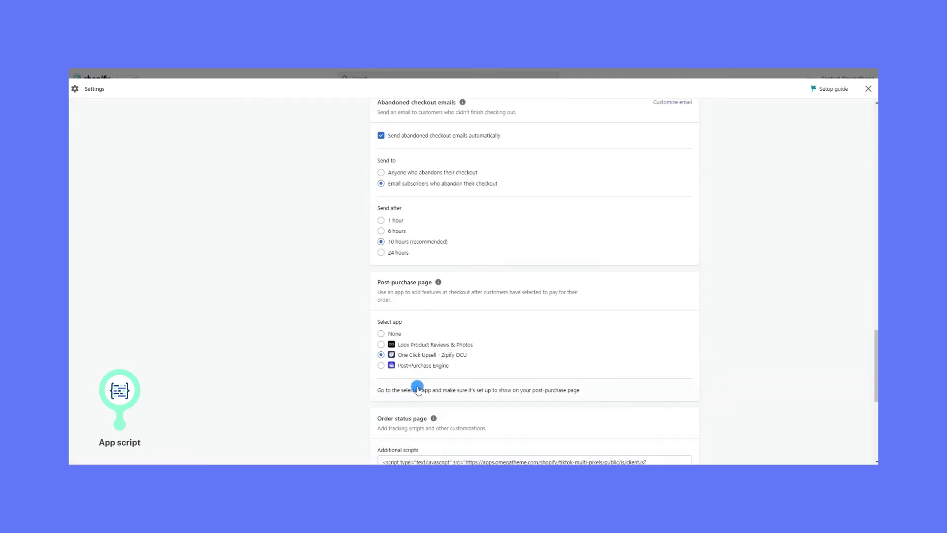
{"action": "scroll", "scroll_direction": "down", "scroll_amount": 3}
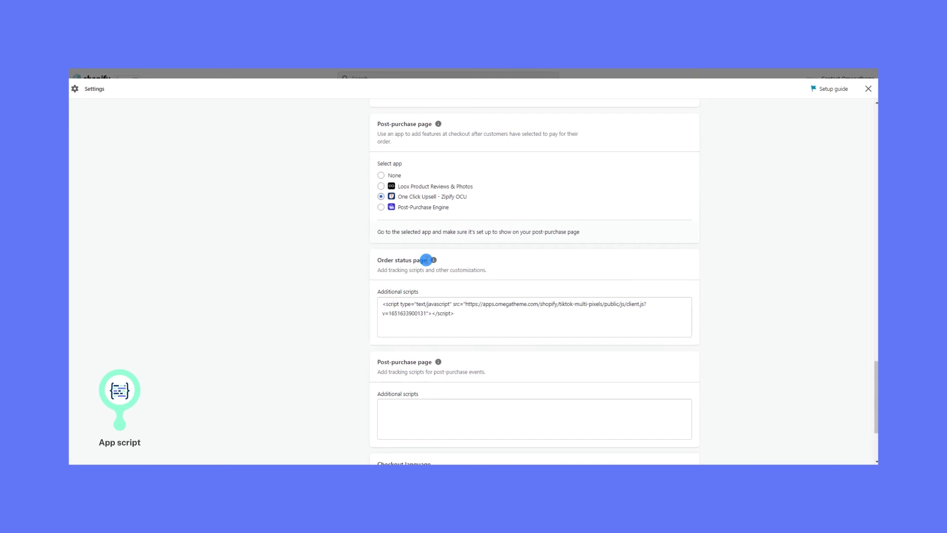
{"action": "type", "text": "<script type=\"text/javascript\" src=\"https://apps.omegatheme.com/facebook-pixel/client/facebook-pixel.js\"></script>"}
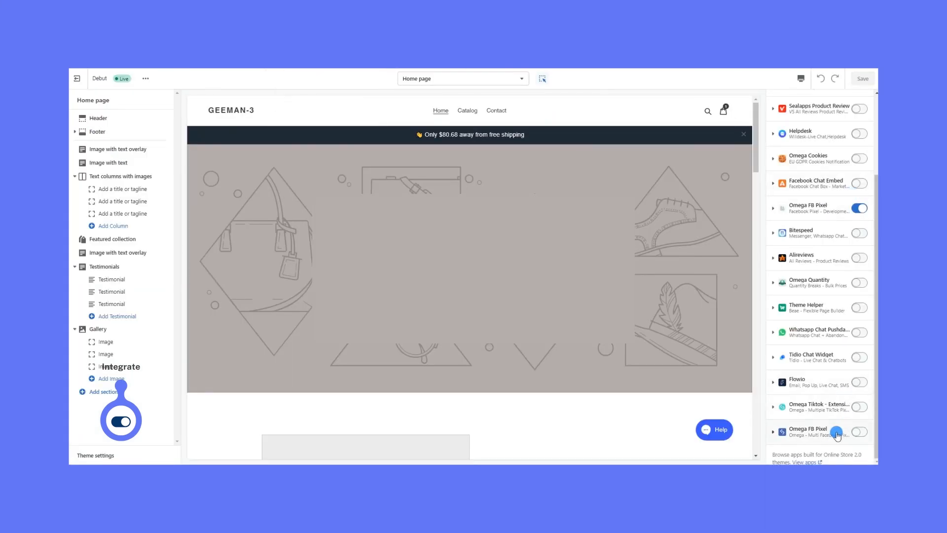
Step: Toggle on the Omega FB Pixel app embed in the theme's App embeds
{"action": "left_click", "coordinate": [858, 431]}
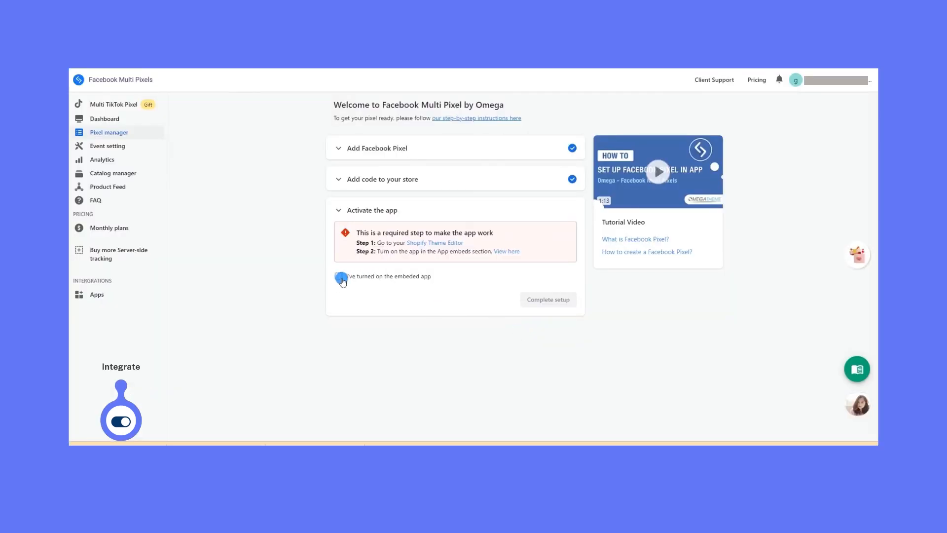
Step: Tick 'I've turned on the embeded app' and complete the setup
{"action": "left_click", "coordinate": [547, 300]}
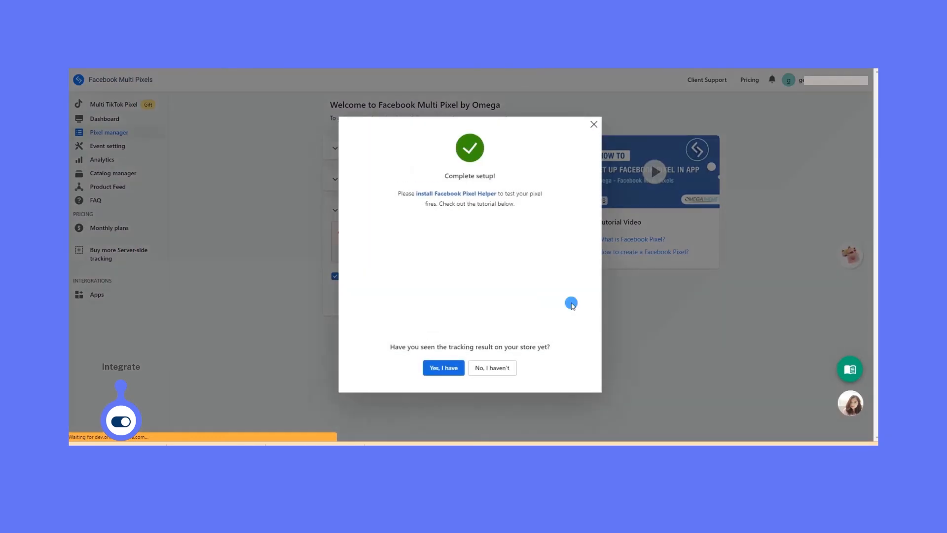